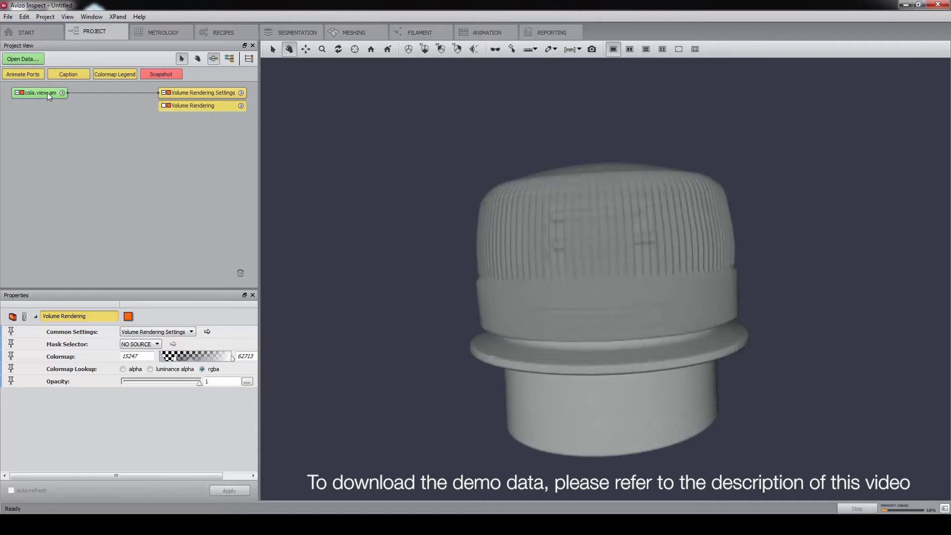
- Attach a clipping plane to cola.view.am and tilt it to cut through the cap
{"action": "left_click", "coordinate": [38, 93]}
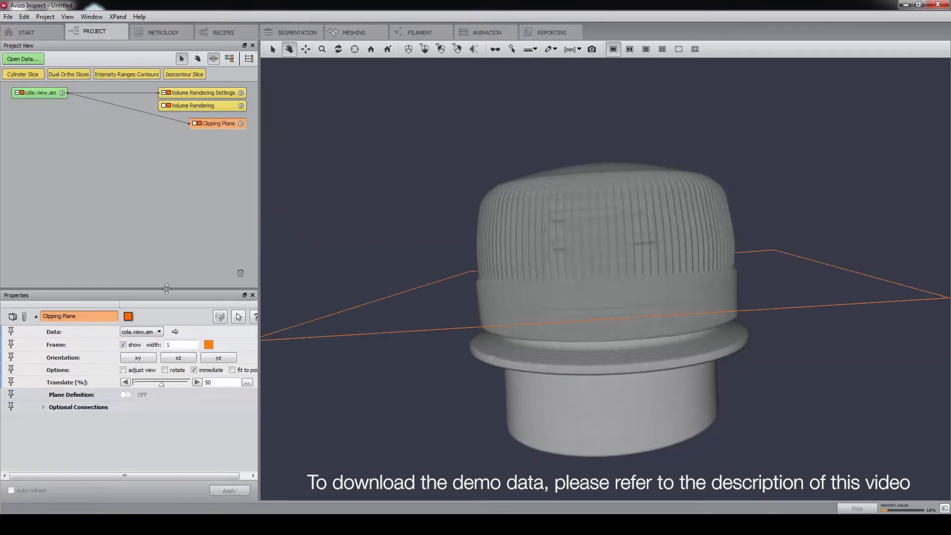
{"action": "left_click", "coordinate": [178, 357]}
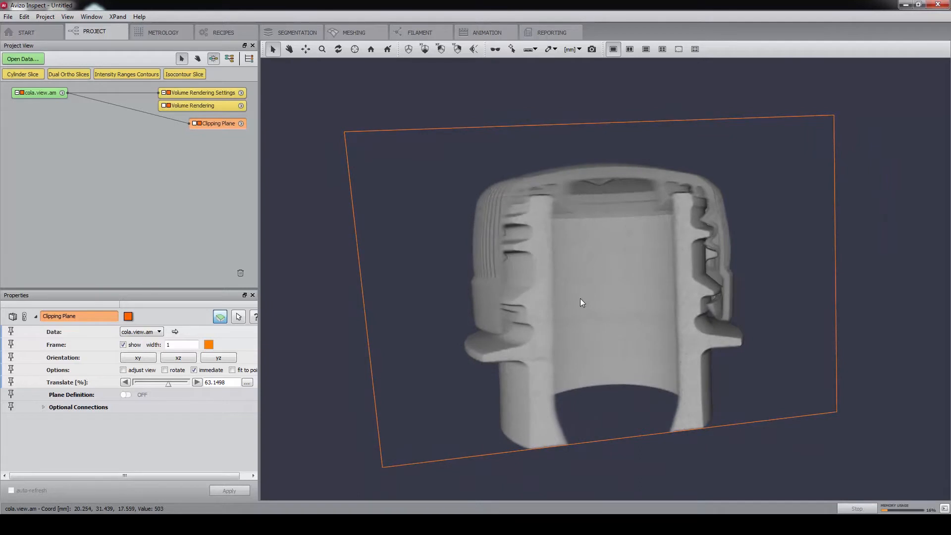
{"action": "left_click", "coordinate": [40, 92]}
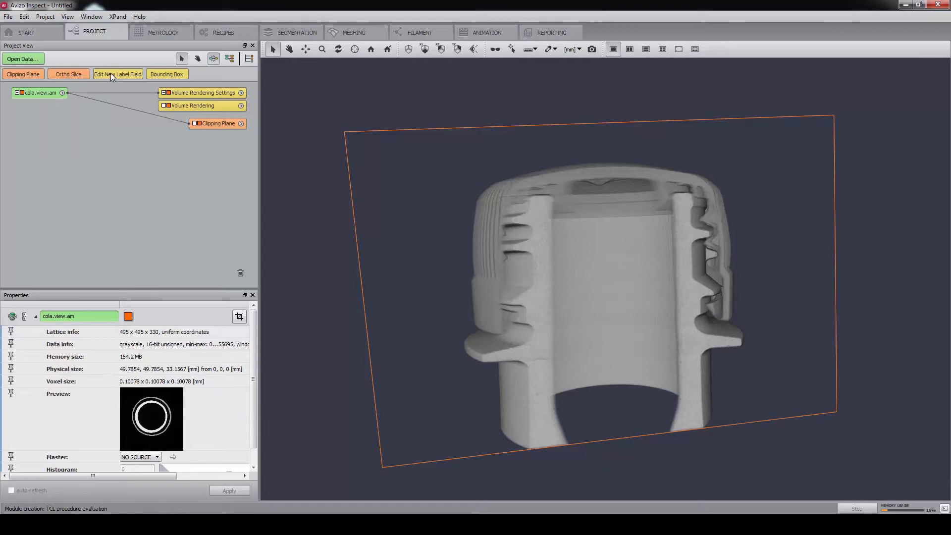
- Start a new label field with slices shown and rename Inside to Cap
{"action": "left_click", "coordinate": [297, 31]}
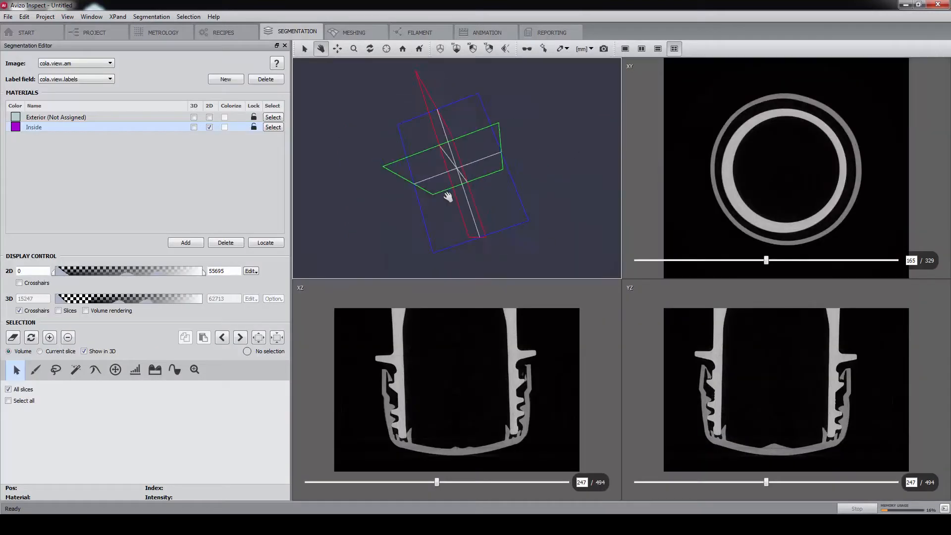
{"action": "left_click", "coordinate": [59, 310]}
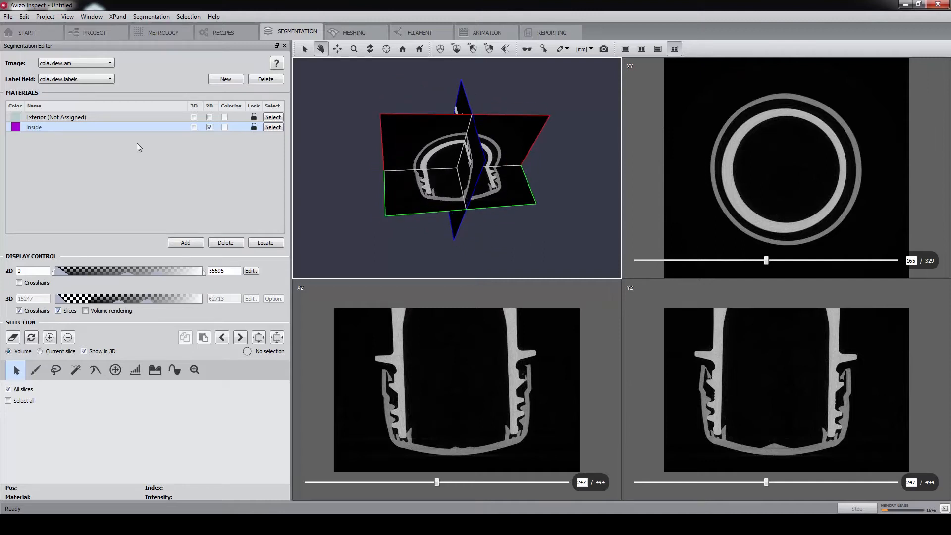
{"action": "double_click", "coordinate": [34, 126]}
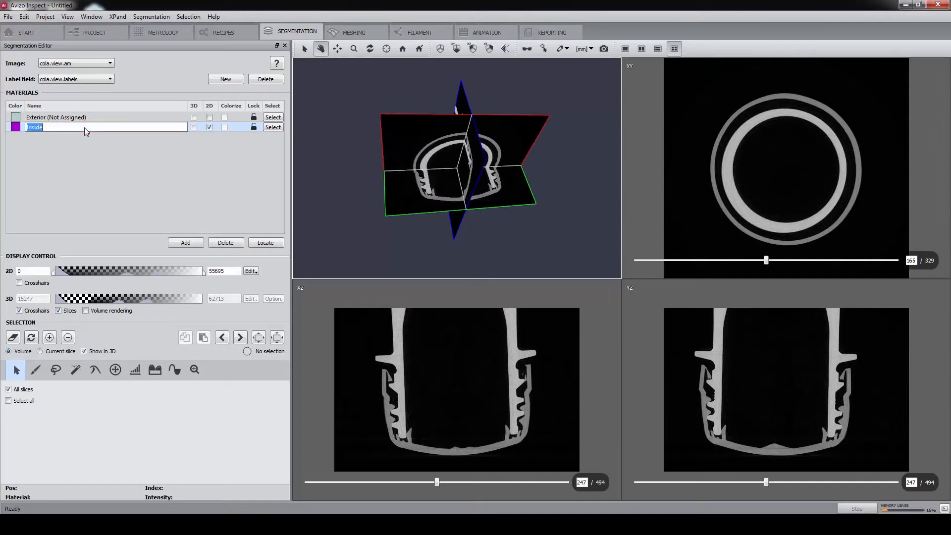
{"action": "type", "text": "Cap"}
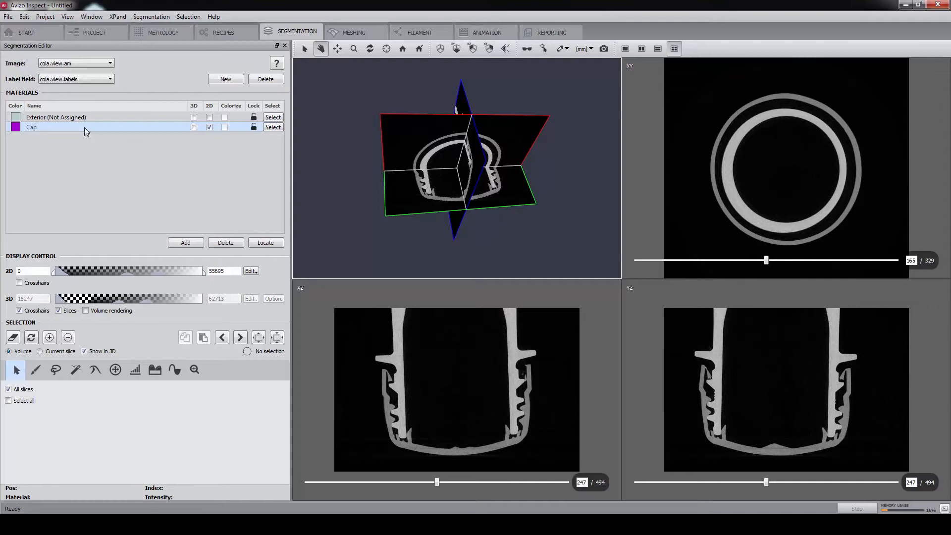
- Add materials Bottle and rest, then ready the brush for hand-painting markers
{"action": "left_click", "coordinate": [185, 242]}
{"action": "type", "text": "Bottle"}
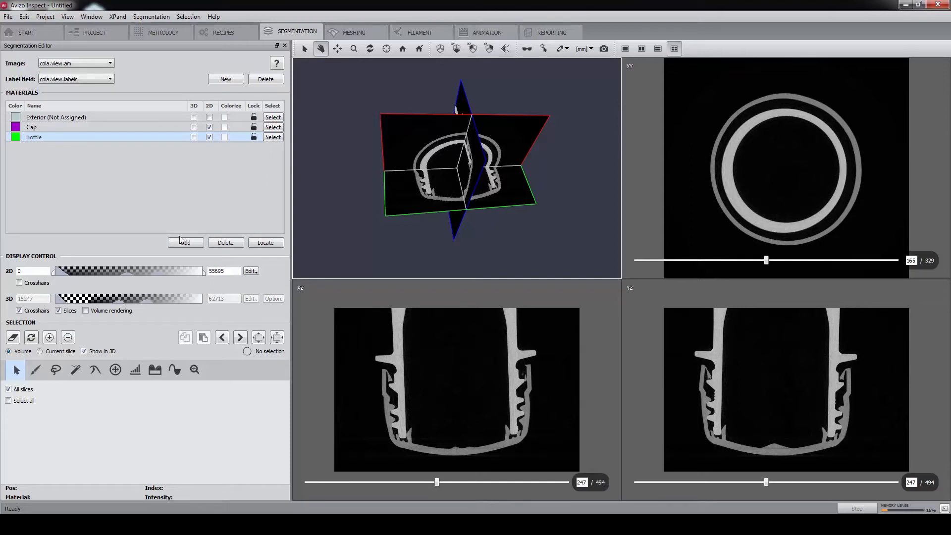
{"action": "left_click", "coordinate": [186, 242]}
{"action": "type", "text": "rest"}
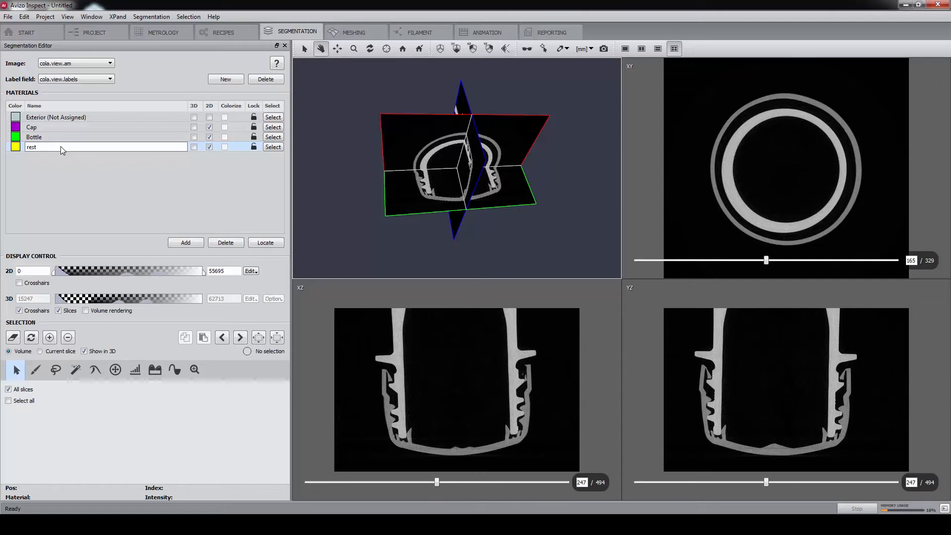
{"action": "left_click", "coordinate": [36, 370]}
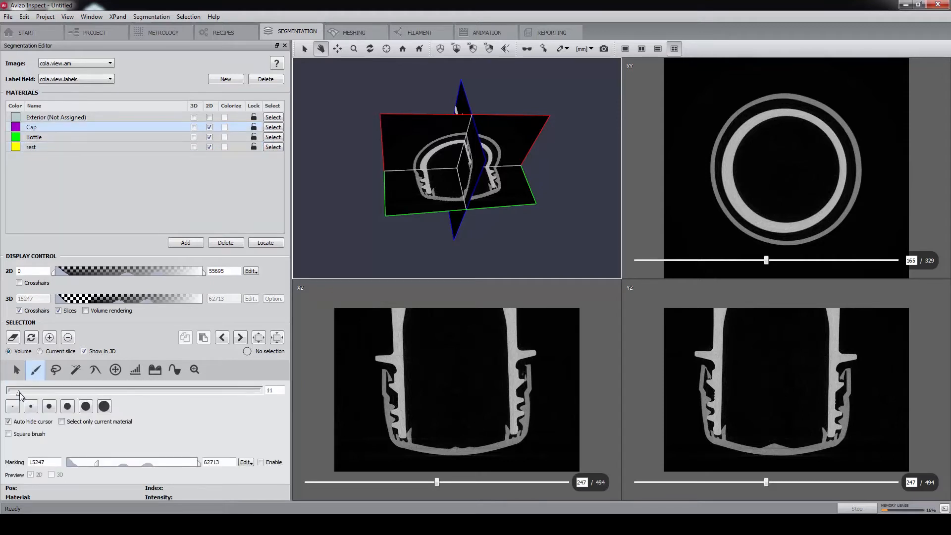
- Paint purple Cap markers on the walls in the single-view YZ and XZ slices
{"action": "left_click", "coordinate": [625, 49]}
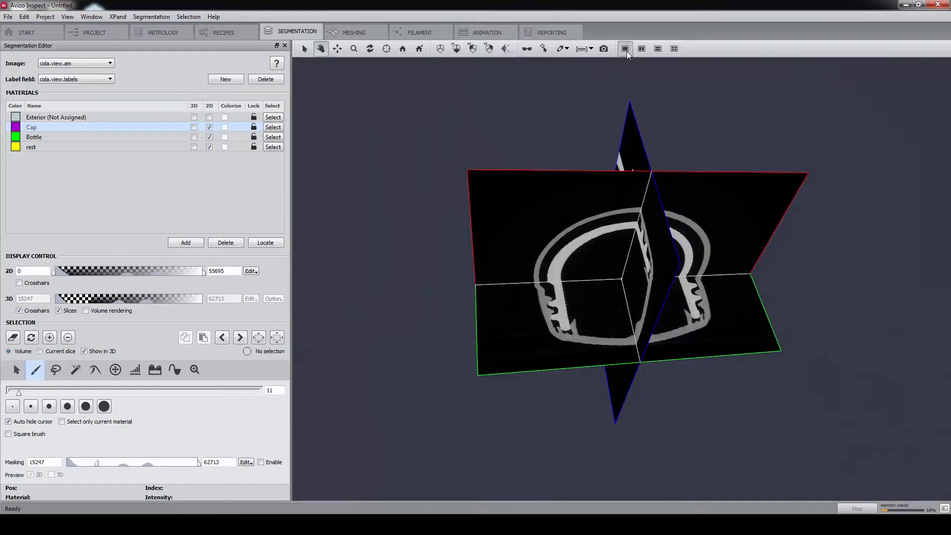
{"action": "left_click", "coordinate": [625, 48]}
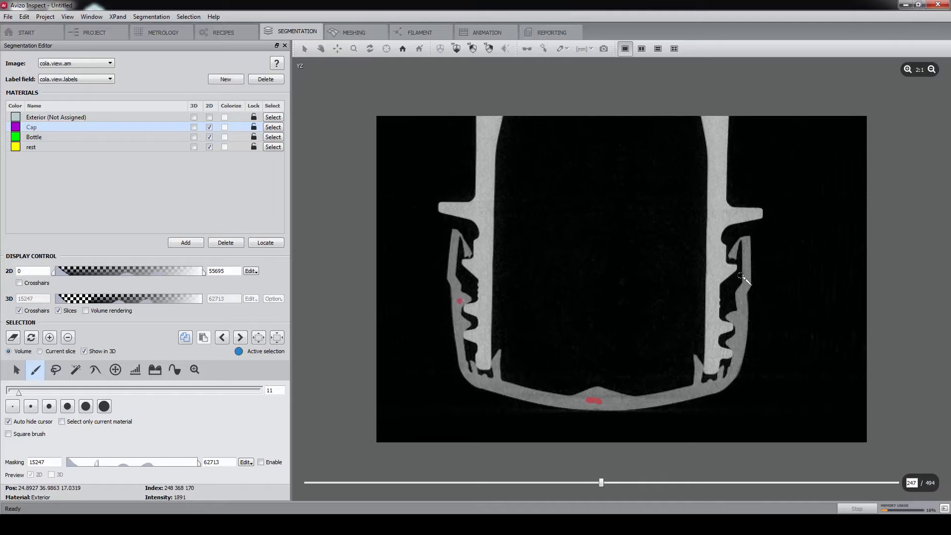
{"action": "mouse_move", "coordinate": [604, 262]}
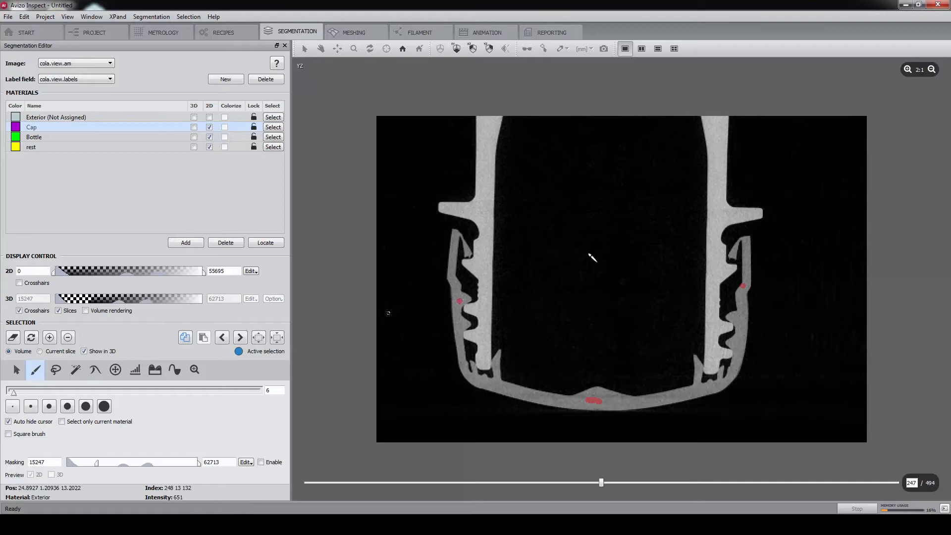
{"action": "mouse_move", "coordinate": [734, 258]}
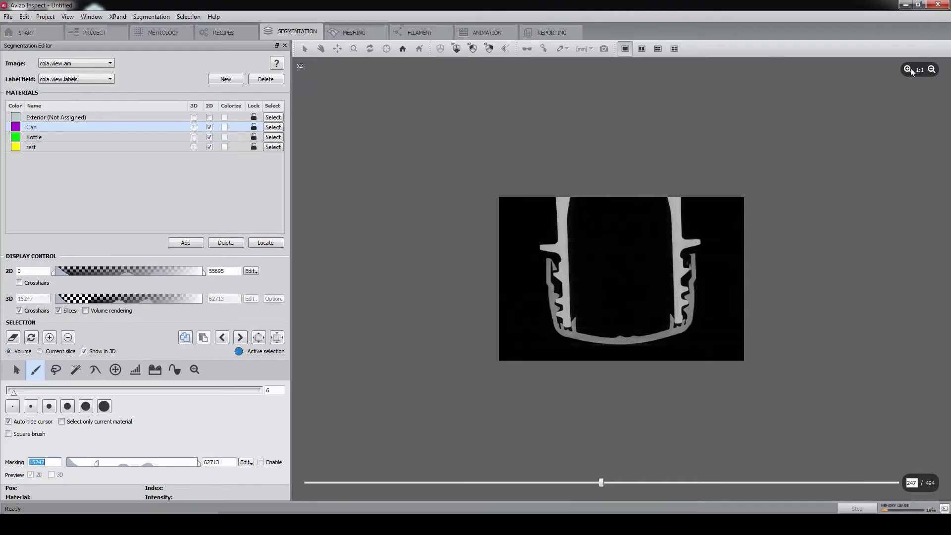
{"action": "left_click", "coordinate": [908, 69]}
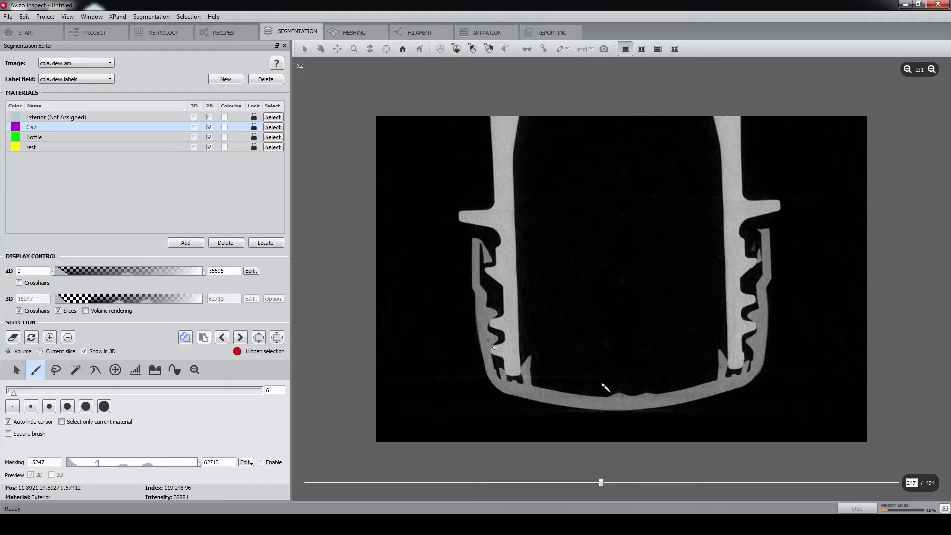
{"action": "mouse_move", "coordinate": [766, 335]}
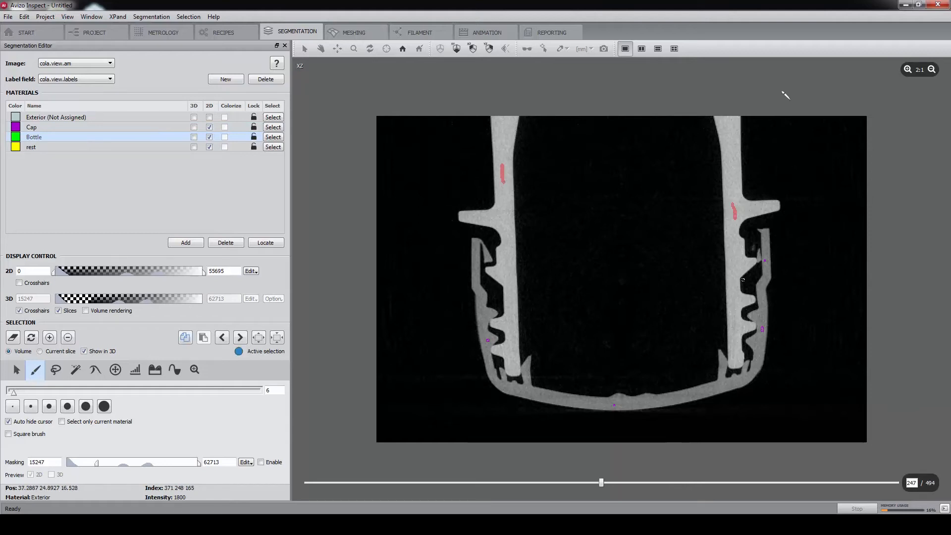
- Paint green strokes on the bottle neck in the YZ slice and assign them to Bottle
{"action": "left_click", "coordinate": [625, 48]}
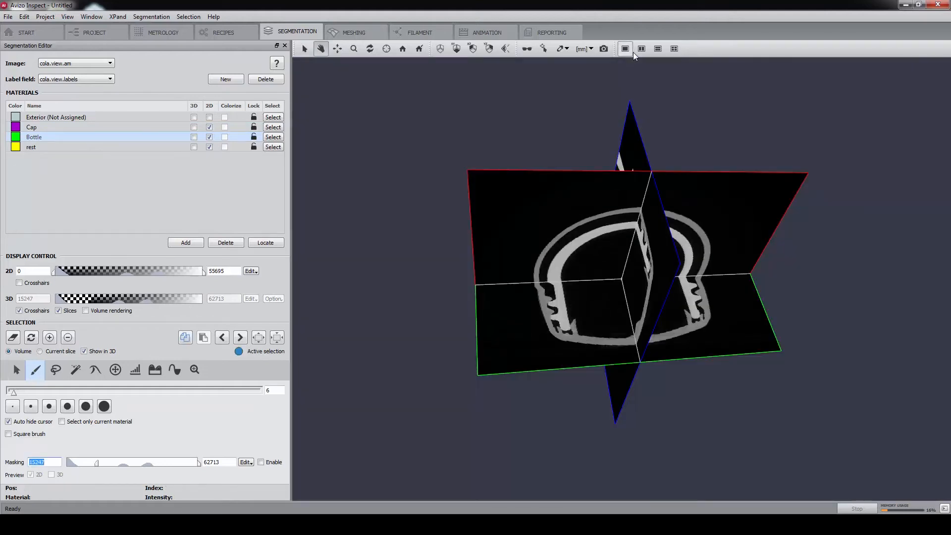
{"action": "left_click", "coordinate": [625, 49]}
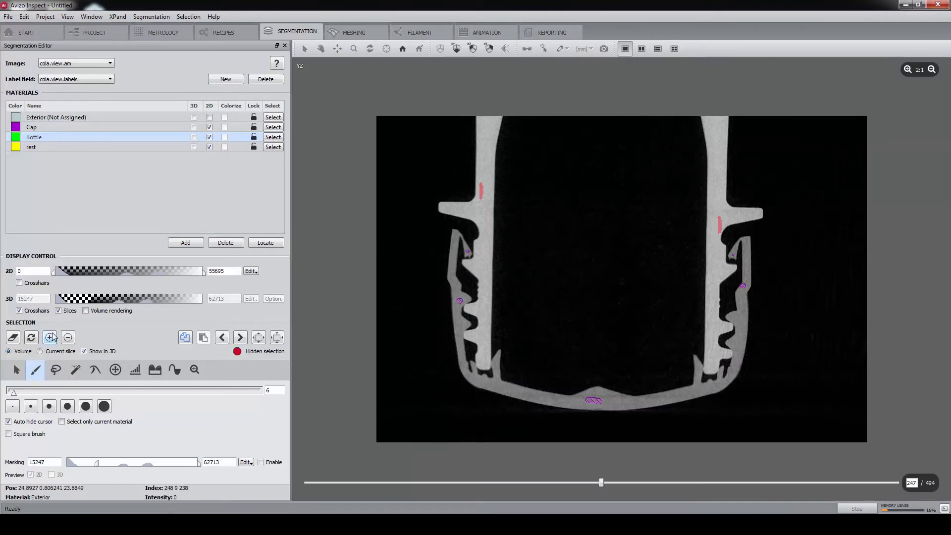
{"action": "left_click", "coordinate": [49, 337]}
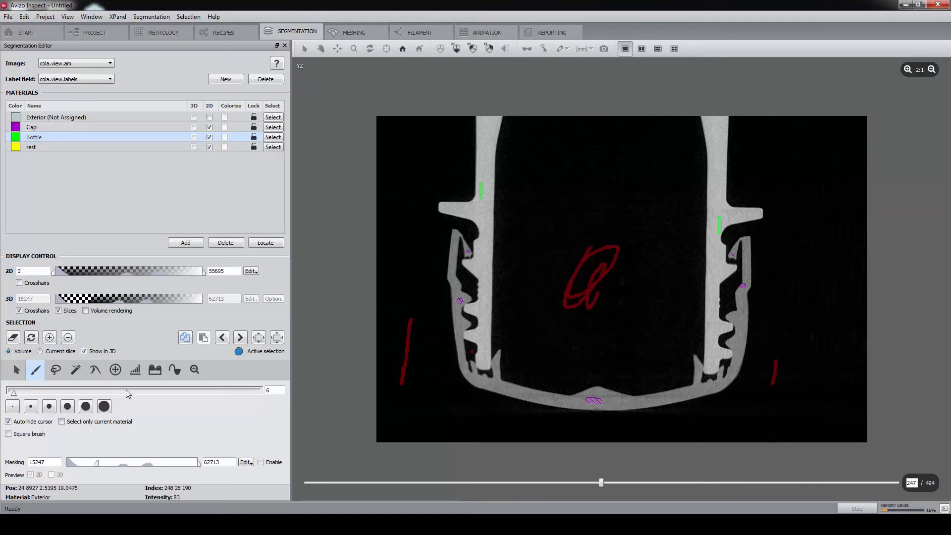
- Threshold-select voxels of intensity 0–100, add them to rest, and show the four-view layout
{"action": "left_click", "coordinate": [135, 369]}
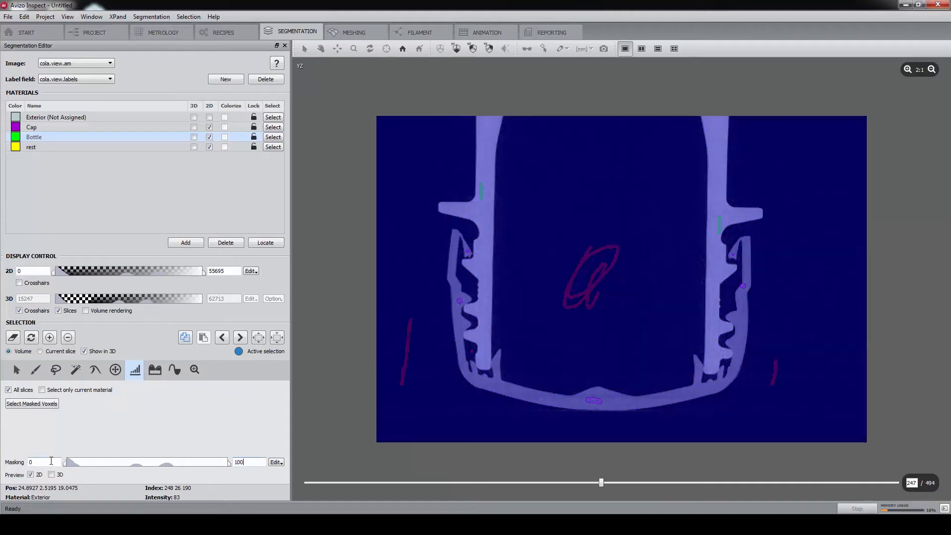
{"action": "left_click", "coordinate": [32, 403]}
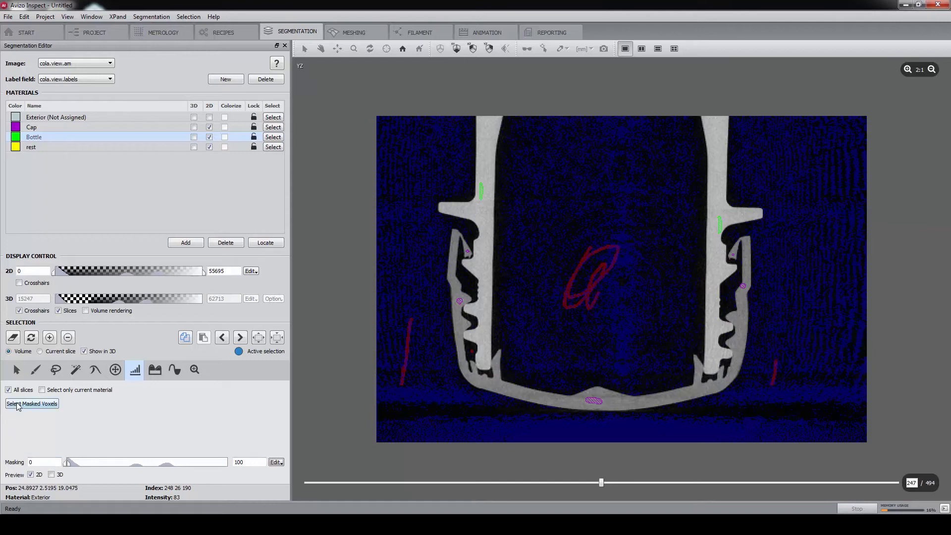
{"action": "left_click", "coordinate": [32, 403]}
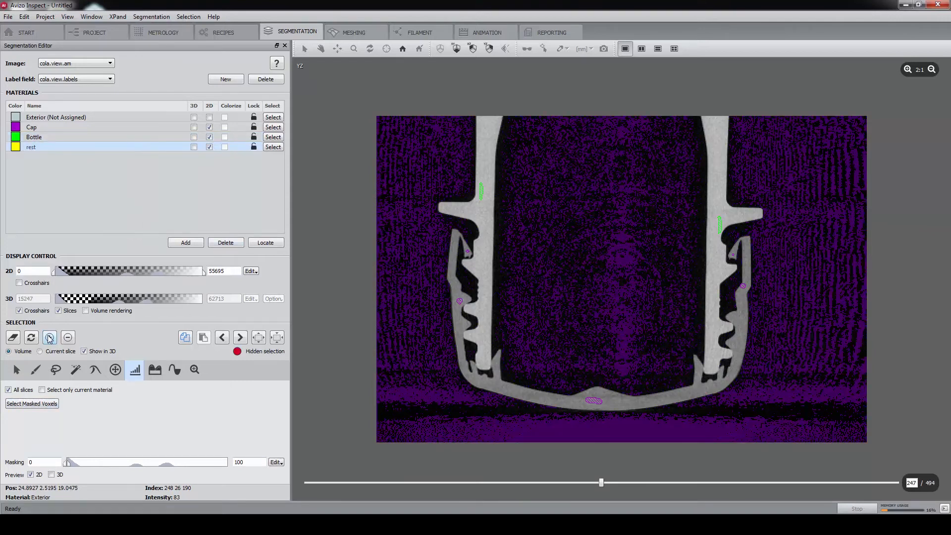
{"action": "left_click", "coordinate": [49, 337]}
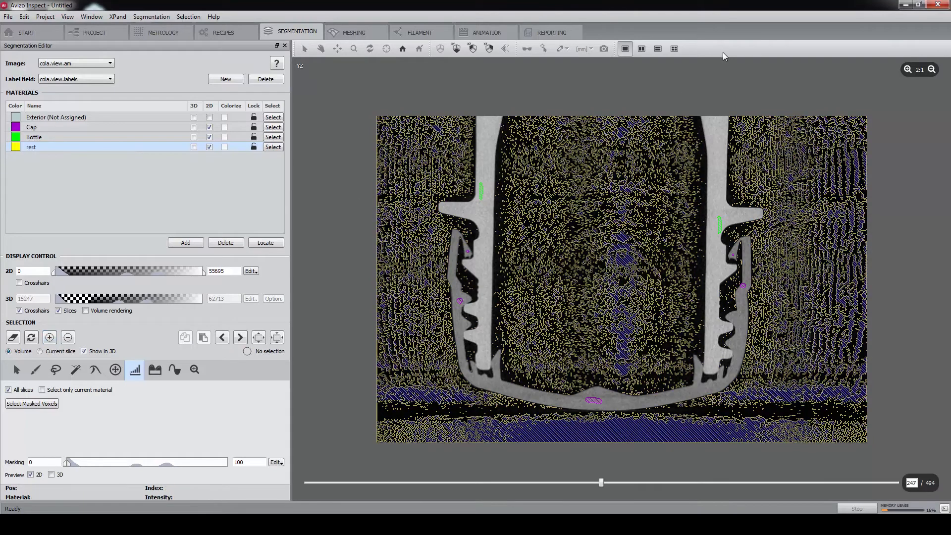
{"action": "left_click", "coordinate": [673, 49]}
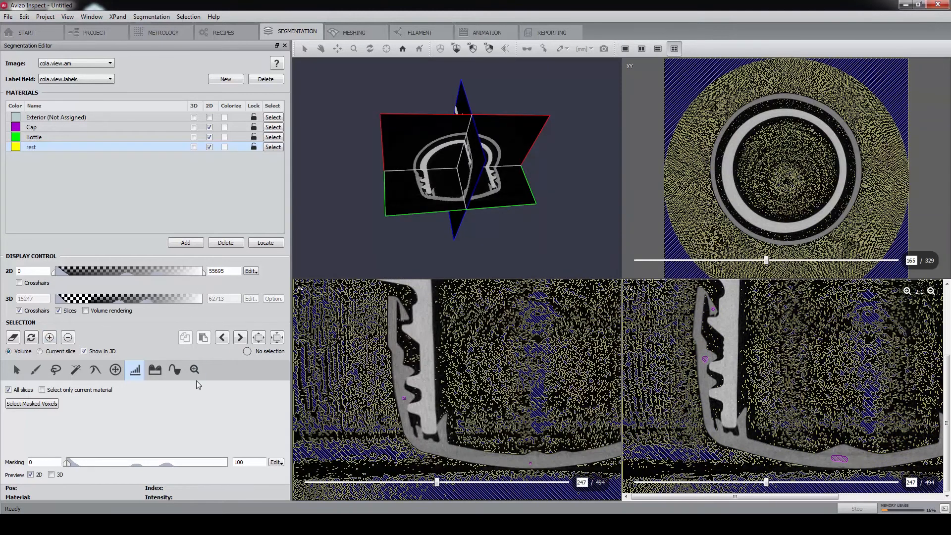
- Create a new gradient image of the scan from the Watershed tool and return to the project
{"action": "left_click", "coordinate": [174, 370]}
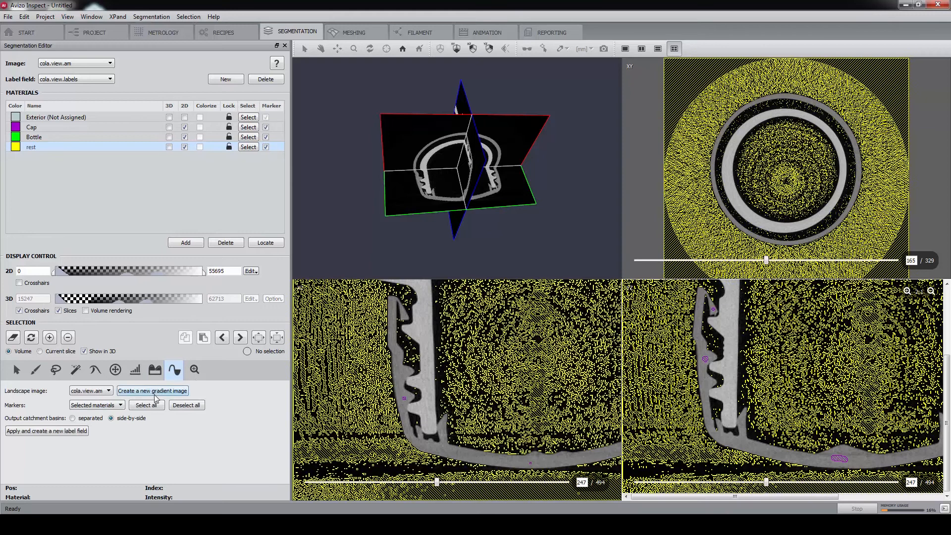
{"action": "left_click", "coordinate": [153, 391]}
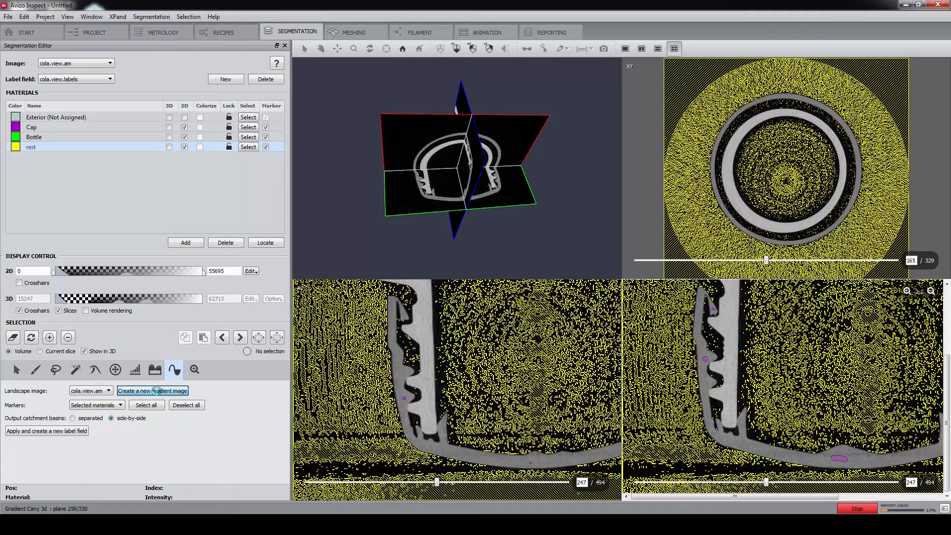
{"action": "left_click", "coordinate": [153, 390]}
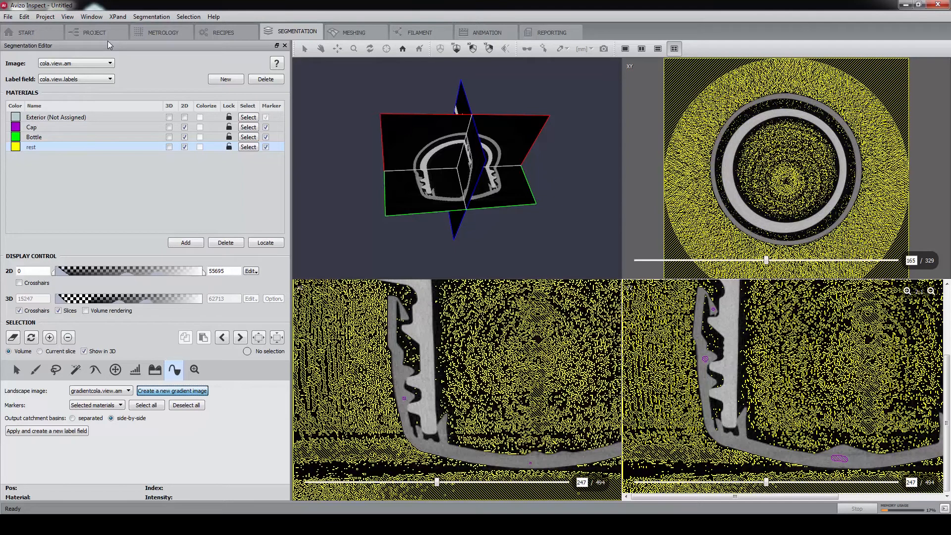
{"action": "left_click", "coordinate": [95, 32]}
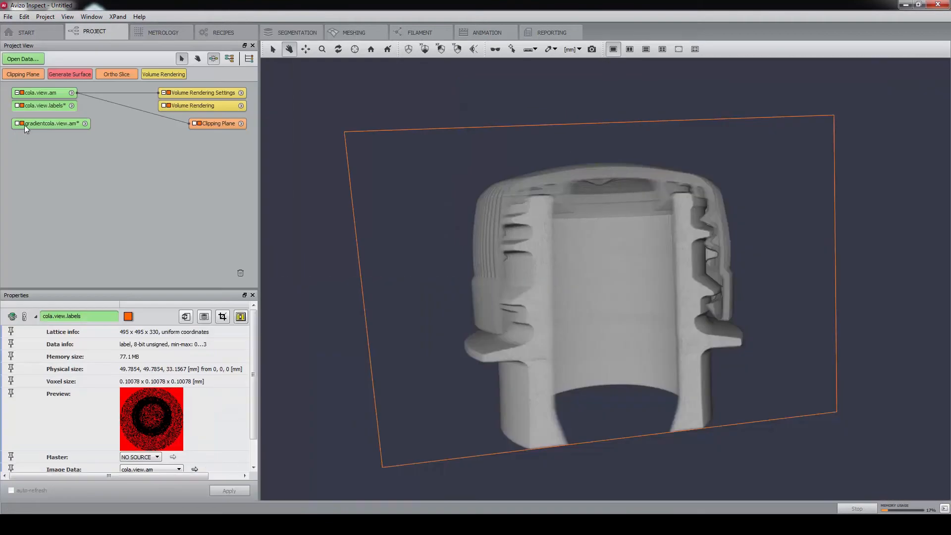
- Display gradientcola.view.am as a red height-map slice, then reopen the segmentation editor
{"action": "left_click", "coordinate": [54, 123]}
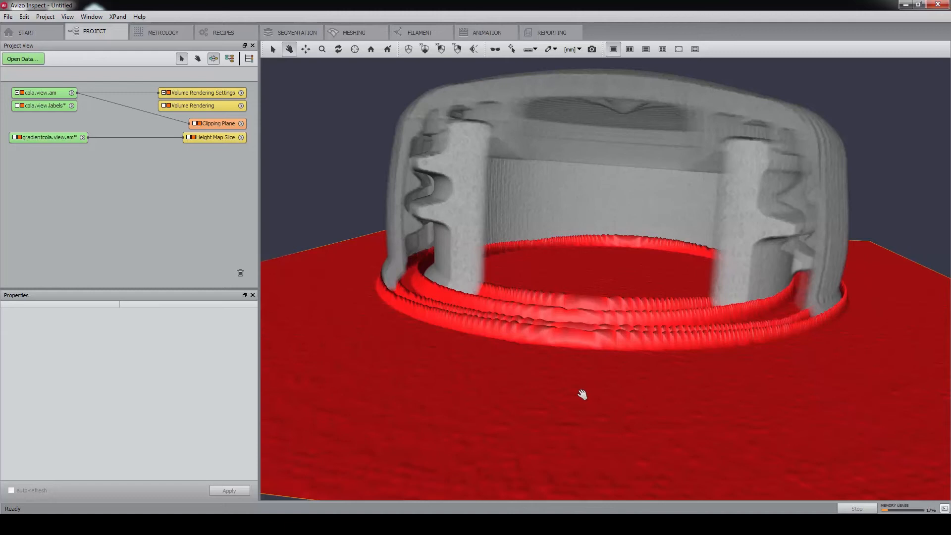
{"action": "left_click", "coordinate": [296, 32]}
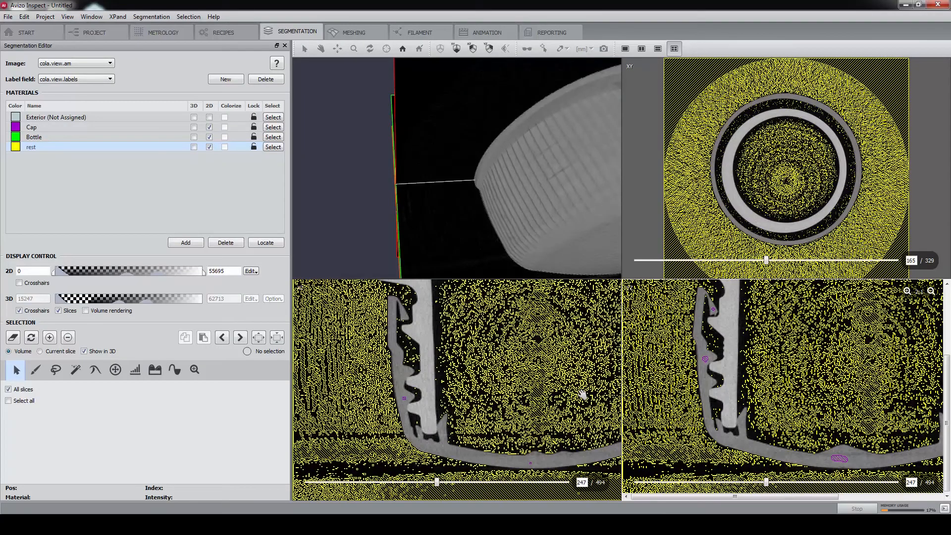
- Fit the cap in the slice views and set gradientcola.view.am as the watershed landscape
{"action": "left_click", "coordinate": [194, 369]}
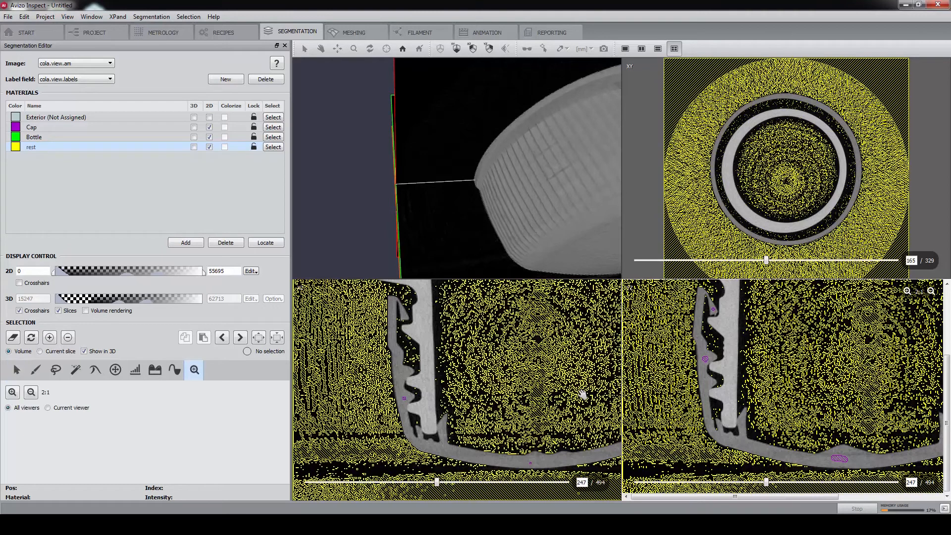
{"action": "left_click", "coordinate": [31, 392]}
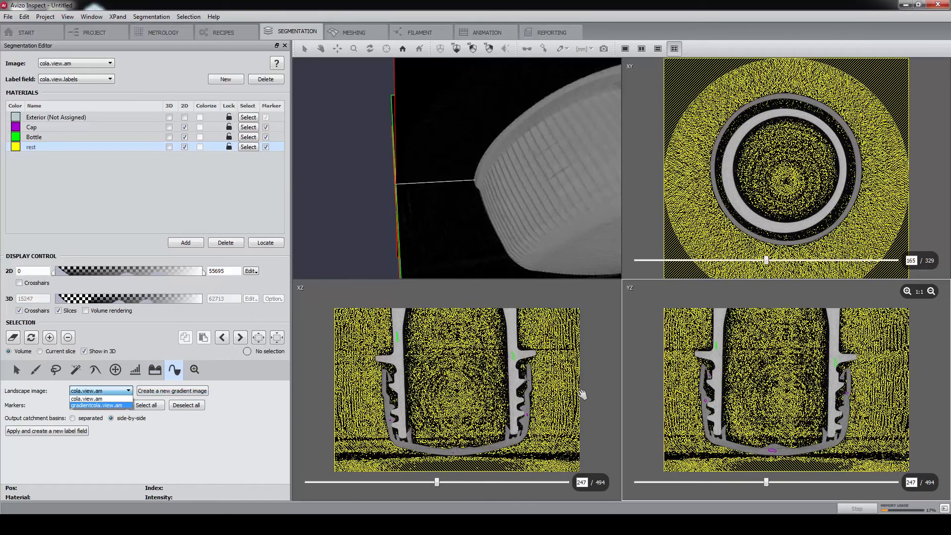
{"action": "left_click", "coordinate": [100, 406]}
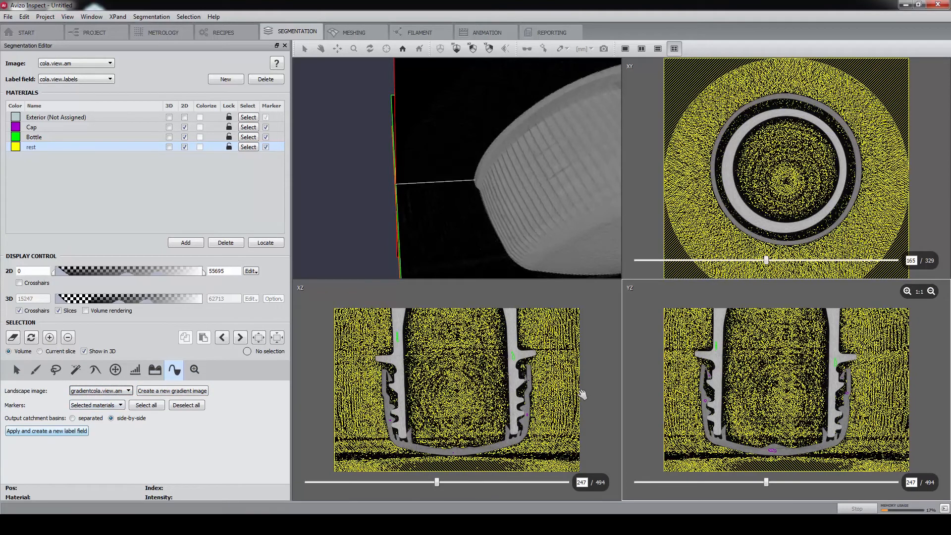
- Run the watershed from the selected material markers into the new label field cola.view2.labels
{"action": "left_click", "coordinate": [47, 431]}
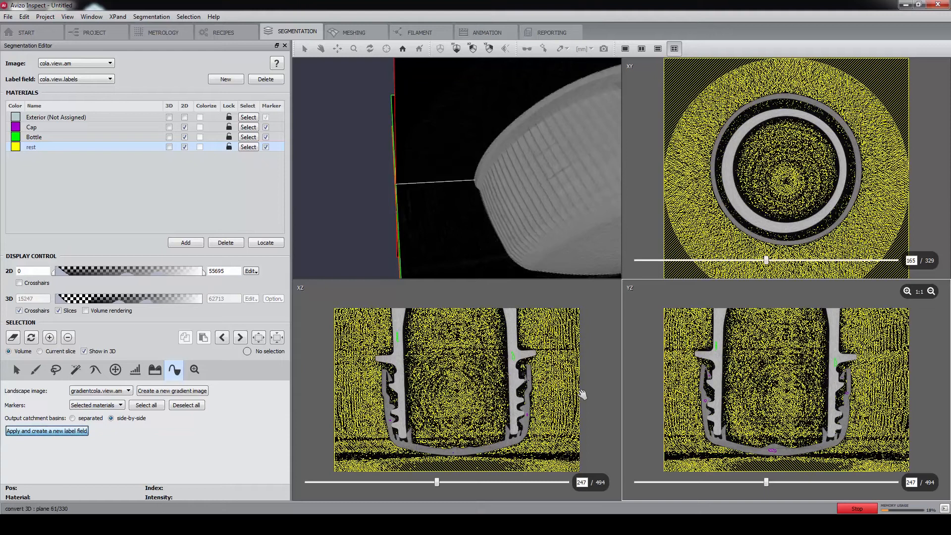
{"action": "left_click", "coordinate": [46, 431]}
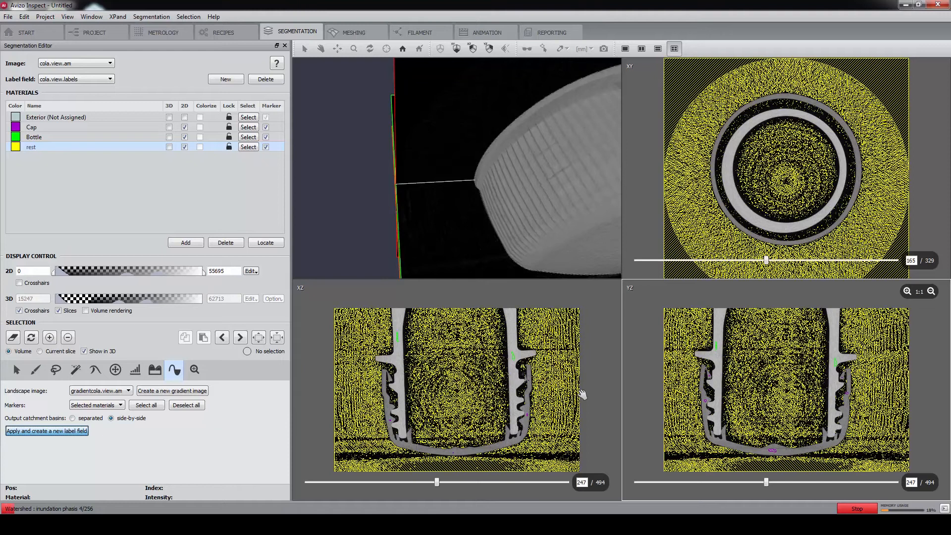
{"action": "left_click", "coordinate": [46, 431]}
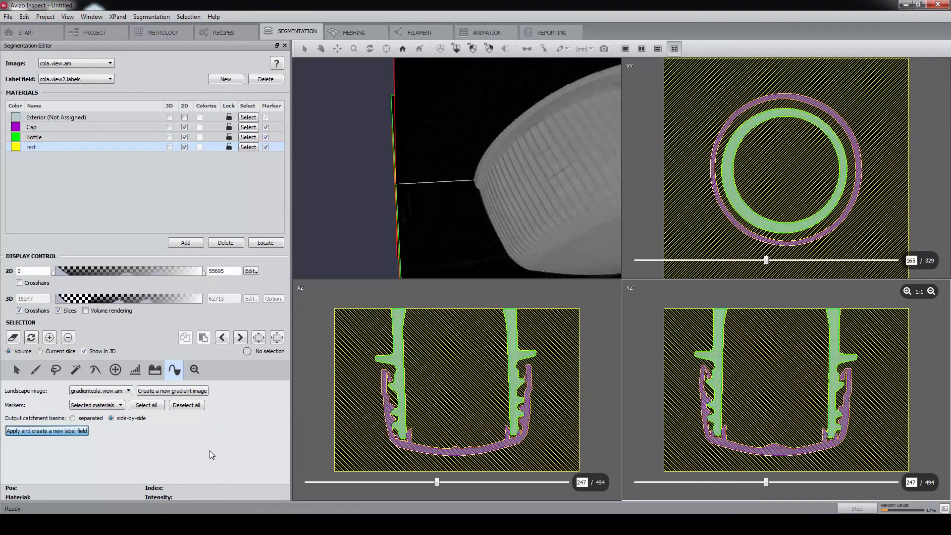
{"action": "mouse_move", "coordinate": [742, 395]}
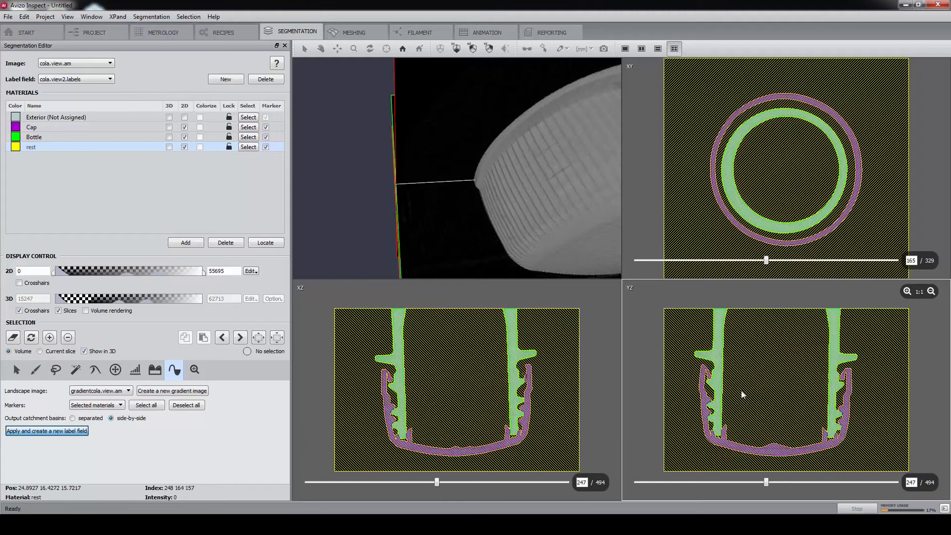
{"action": "mouse_move", "coordinate": [542, 297]}
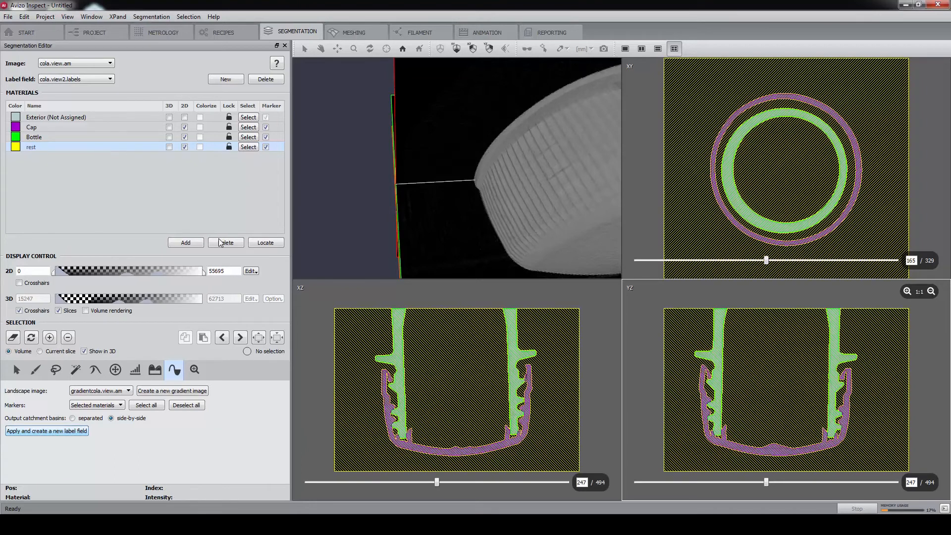
- Delete the rest material, leaving only Cap and Bottle in the label field
{"action": "left_click", "coordinate": [225, 242]}
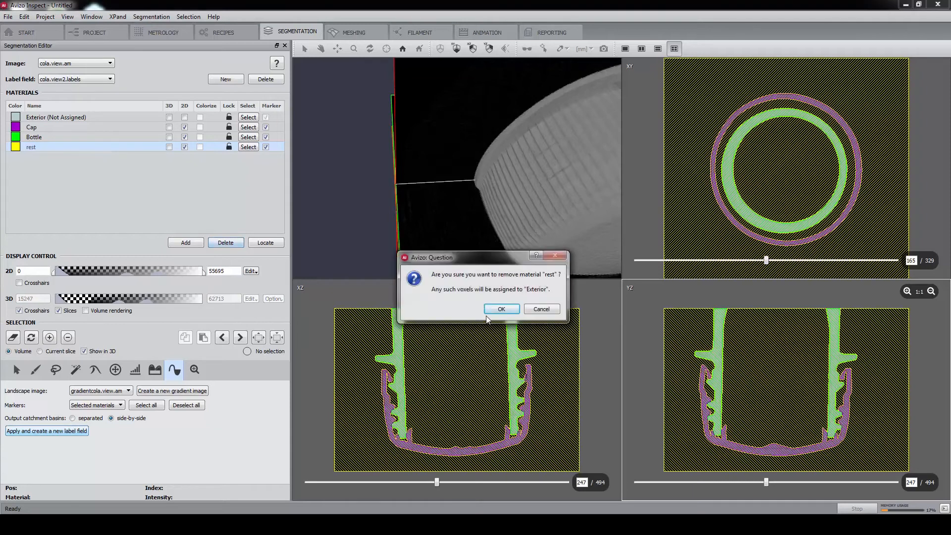
{"action": "left_click", "coordinate": [501, 309]}
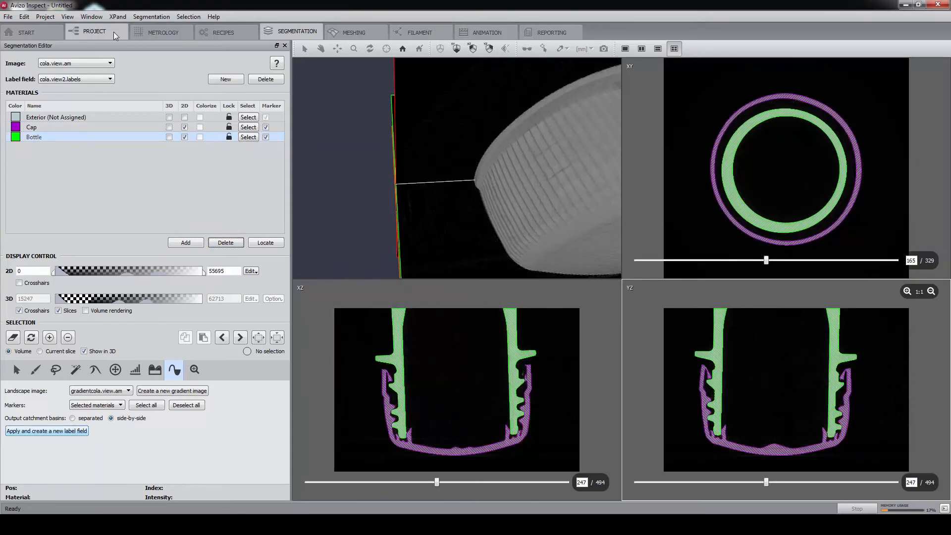
- Connect a Generate Surface module to cola.view2.labels in the project view
{"action": "left_click", "coordinate": [95, 32]}
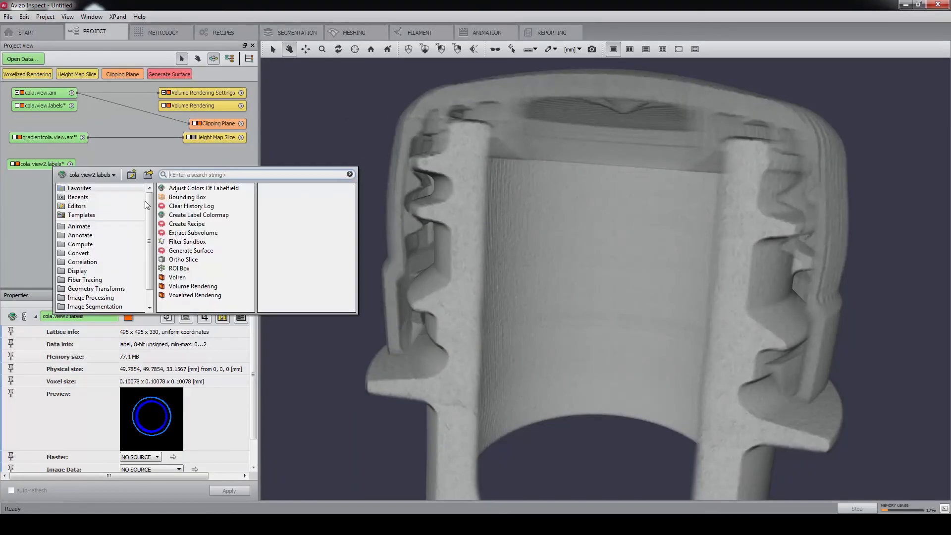
{"action": "left_click", "coordinate": [196, 295]}
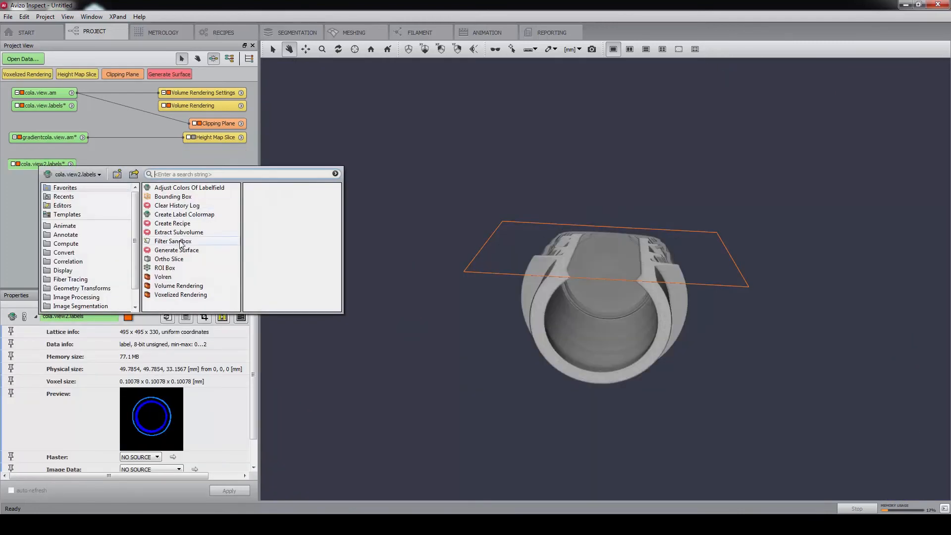
{"action": "left_click", "coordinate": [176, 250]}
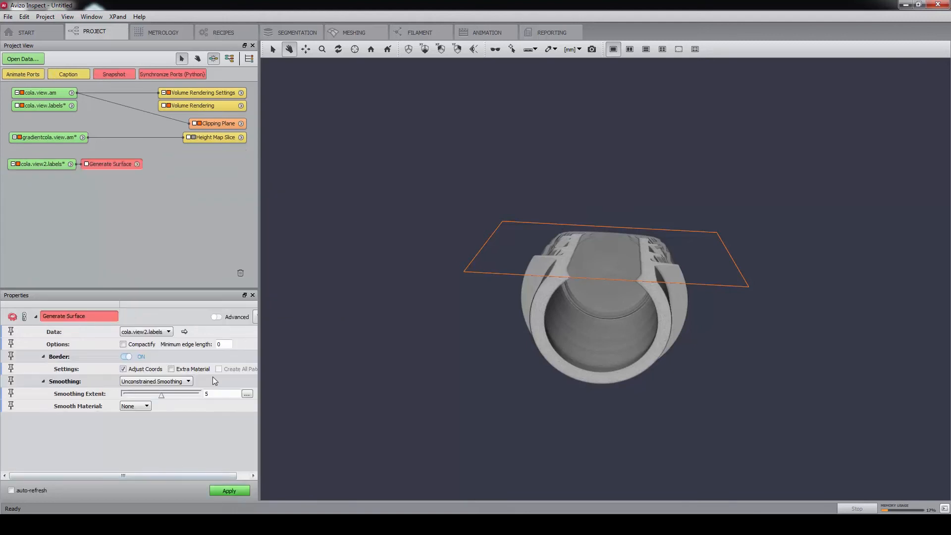
- Generate cola.view2.surf with smoothing extent 3, showing the cap purple and bottle green
{"action": "triple_click", "coordinate": [206, 393]}
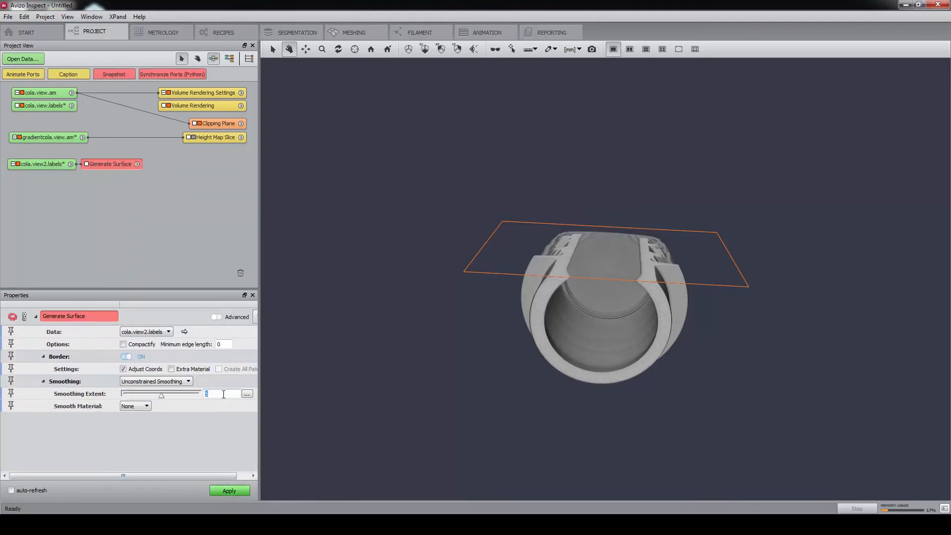
{"action": "left_click", "coordinate": [230, 490]}
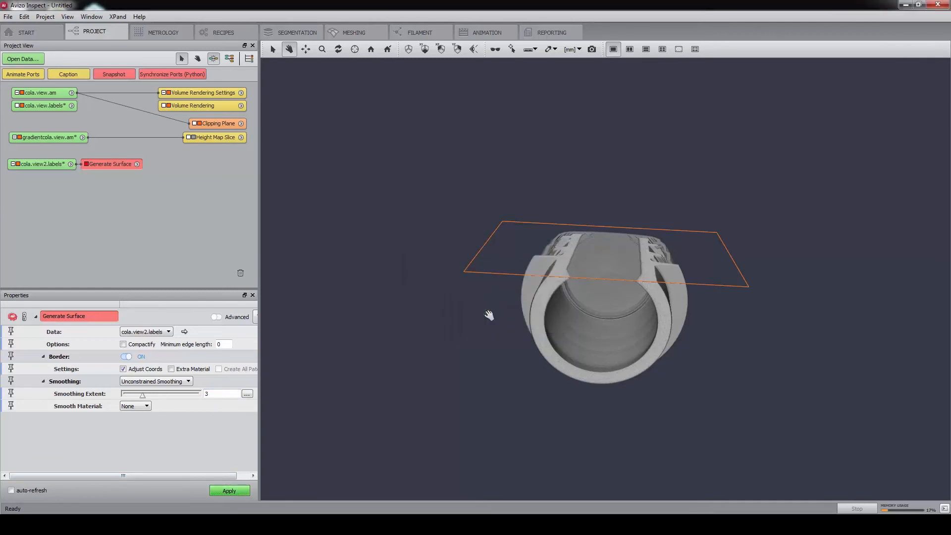
{"action": "left_click", "coordinate": [229, 490]}
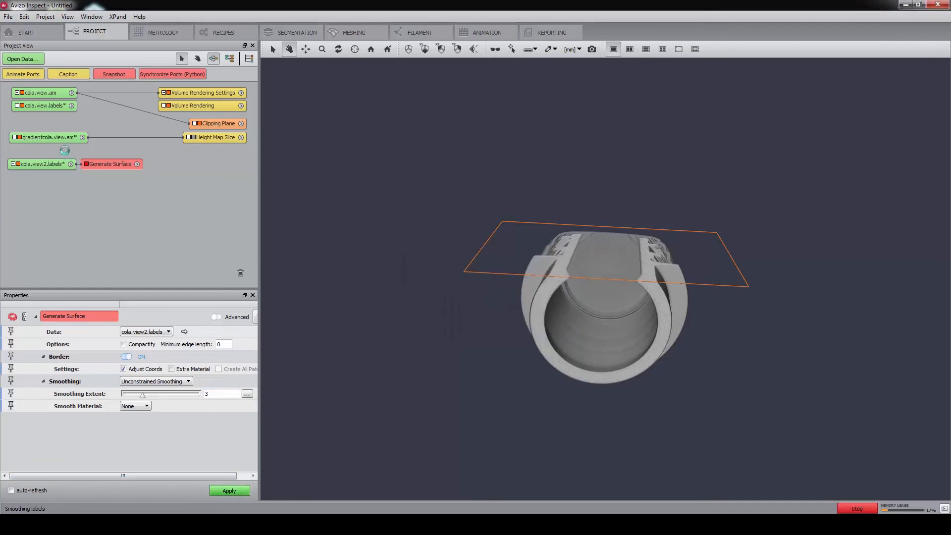
{"action": "left_click", "coordinate": [229, 491]}
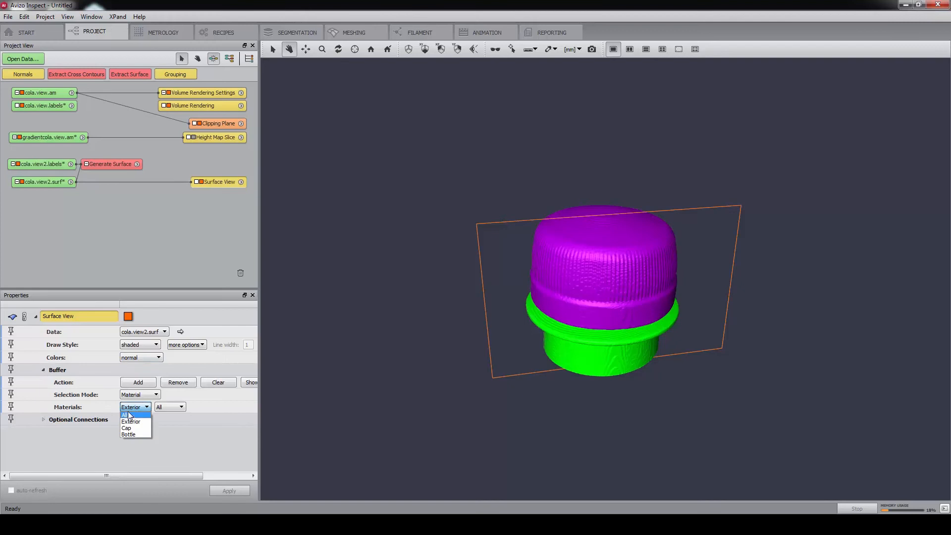
- Remove the Exterior/All surfaces from the buffer and clear the highlight
{"action": "left_click", "coordinate": [131, 407]}
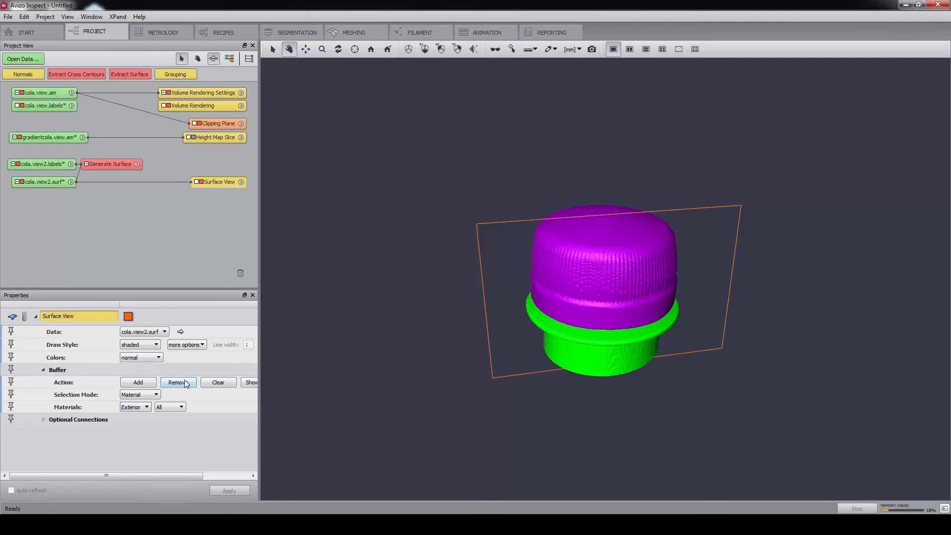
{"action": "left_click", "coordinate": [177, 382]}
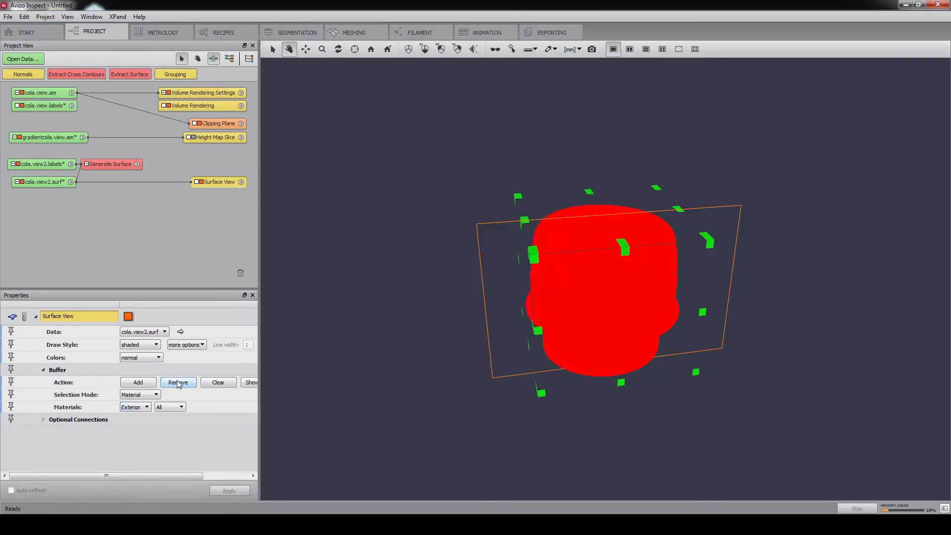
{"action": "left_click", "coordinate": [146, 408]}
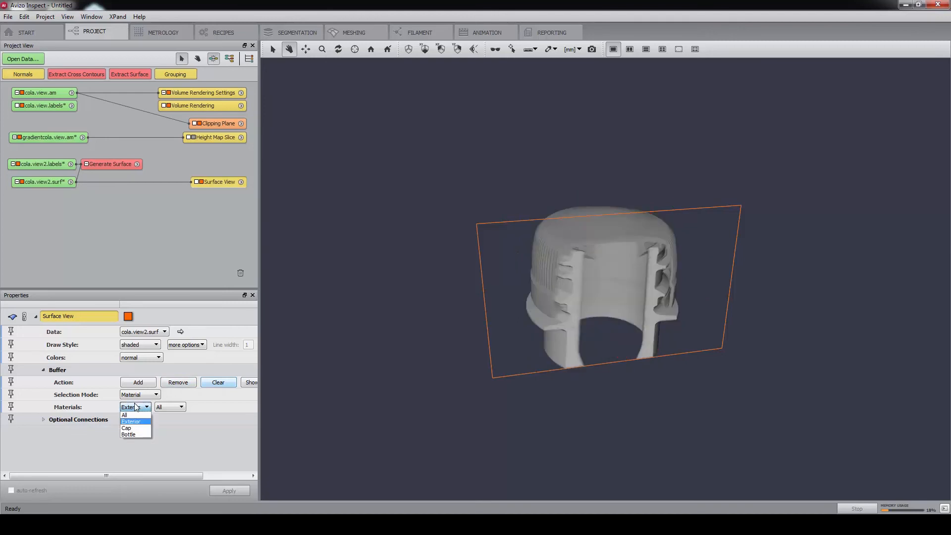
- Add the Cap/Bottle interface to the buffer to highlight the thread contact strips
{"action": "left_click", "coordinate": [126, 428]}
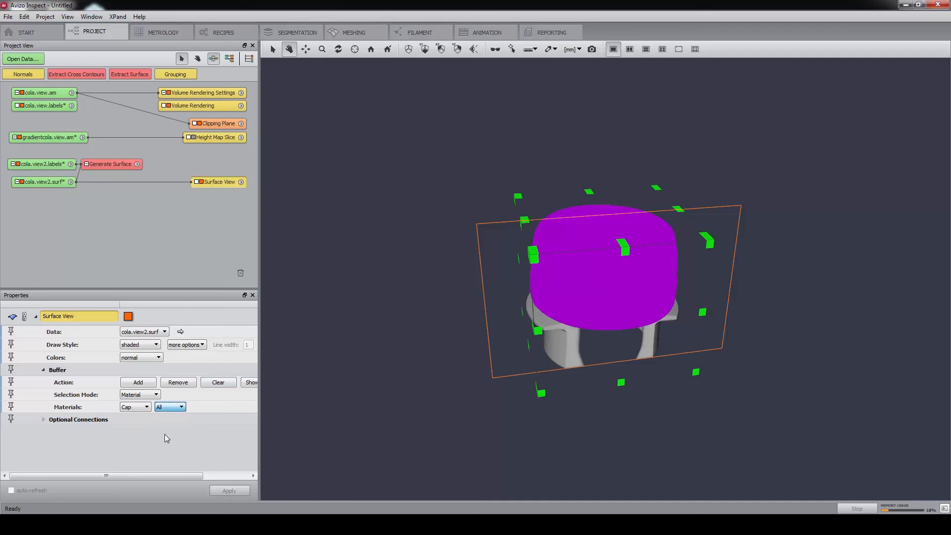
{"action": "left_click", "coordinate": [169, 406]}
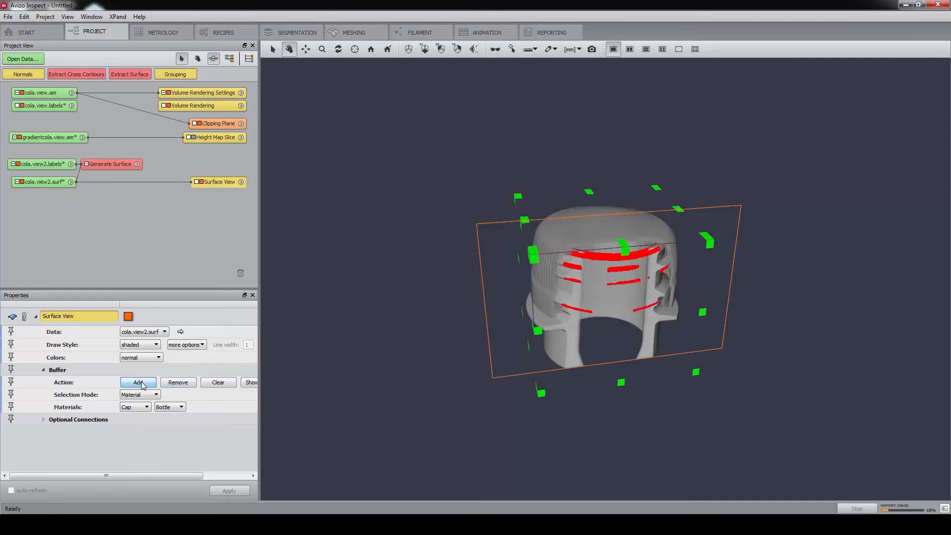
{"action": "left_click", "coordinate": [137, 382]}
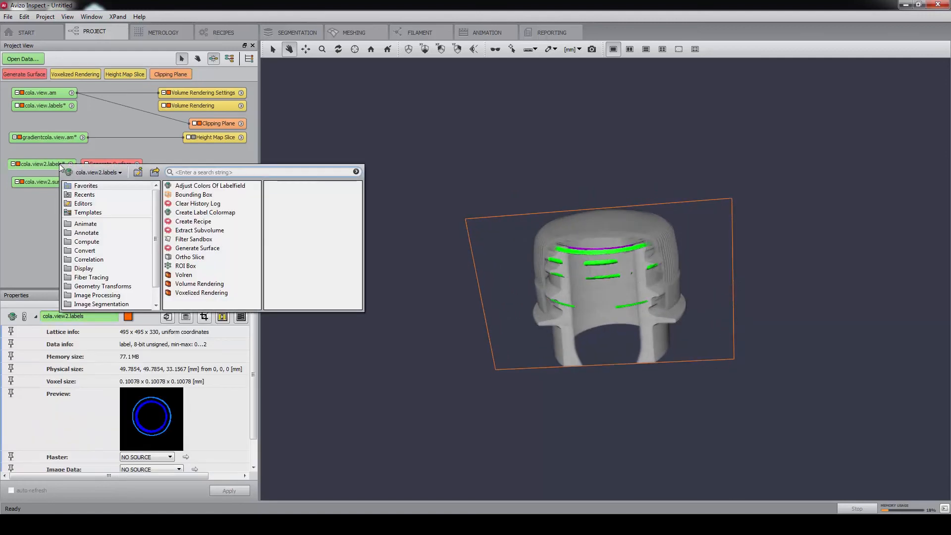
- Compute Label Interfaces on cola.view2.labels with Only Black Voxels set to no
{"action": "type", "text": "label"}
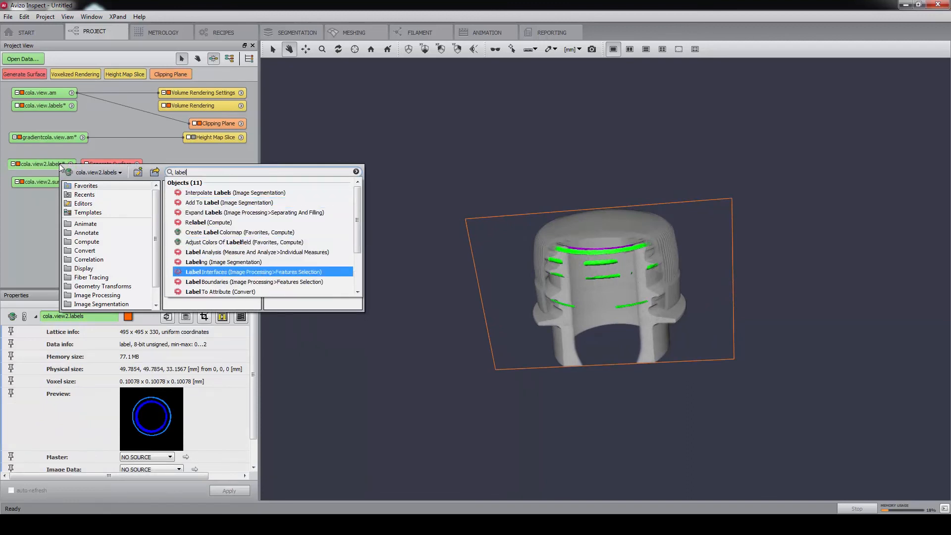
{"action": "left_click", "coordinate": [253, 271]}
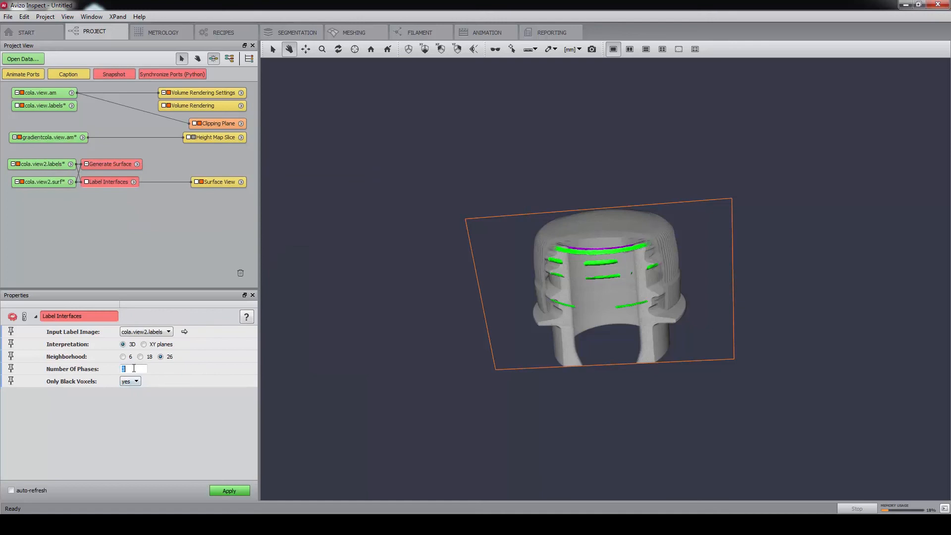
{"action": "left_click", "coordinate": [130, 381]}
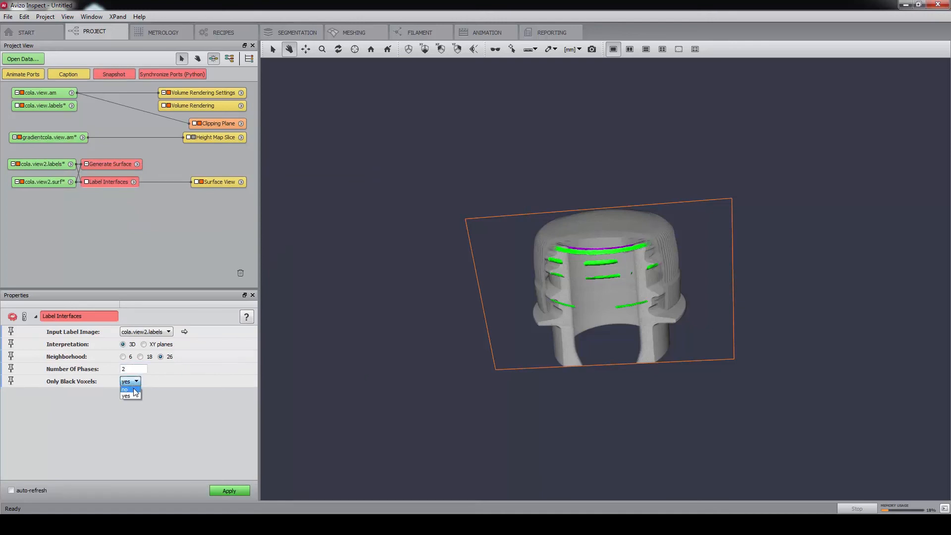
{"action": "left_click", "coordinate": [126, 389]}
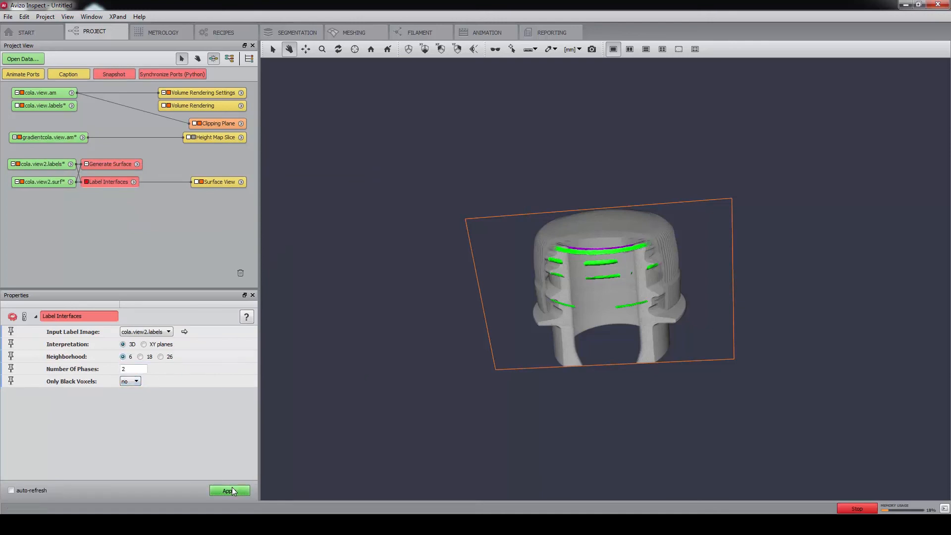
{"action": "left_click", "coordinate": [229, 490]}
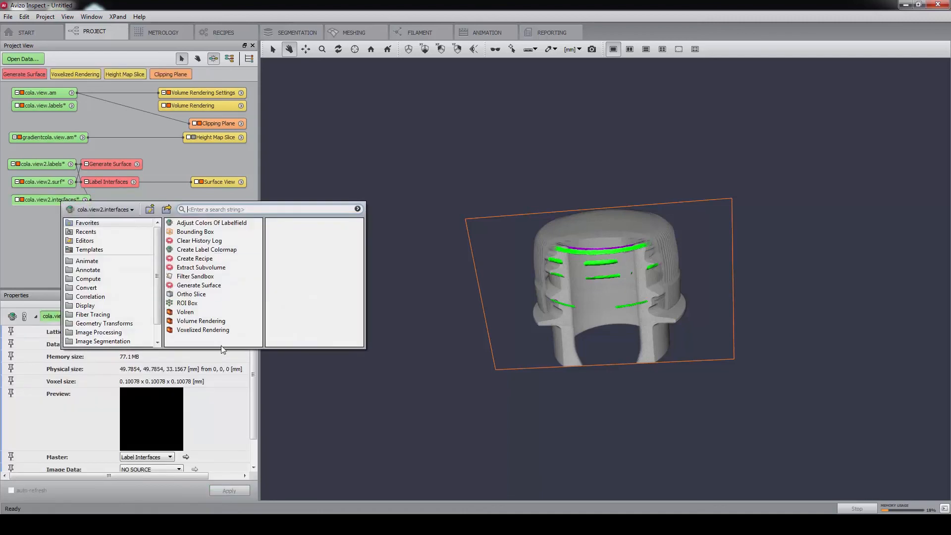
- Show cola.view2.interfaces as a Voxelized Rendering over the surface
{"action": "left_click", "coordinate": [202, 329]}
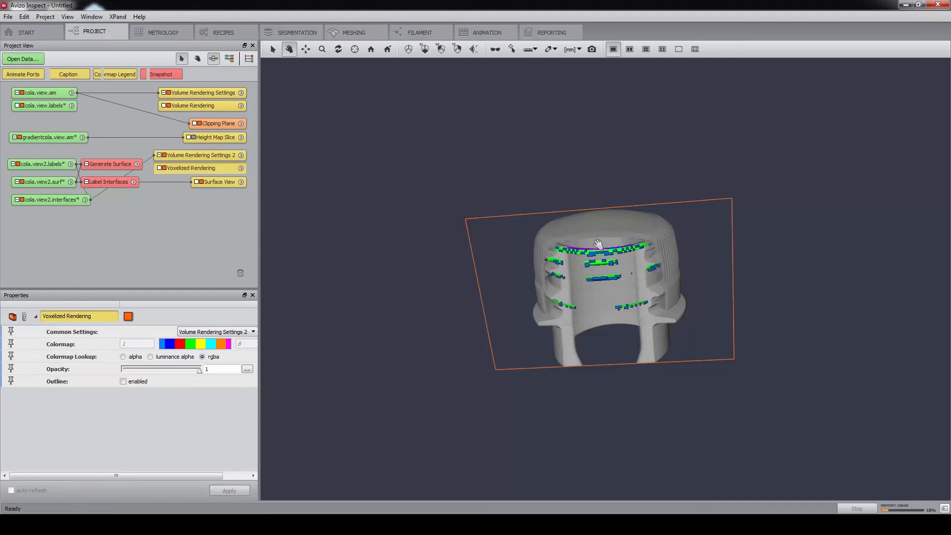